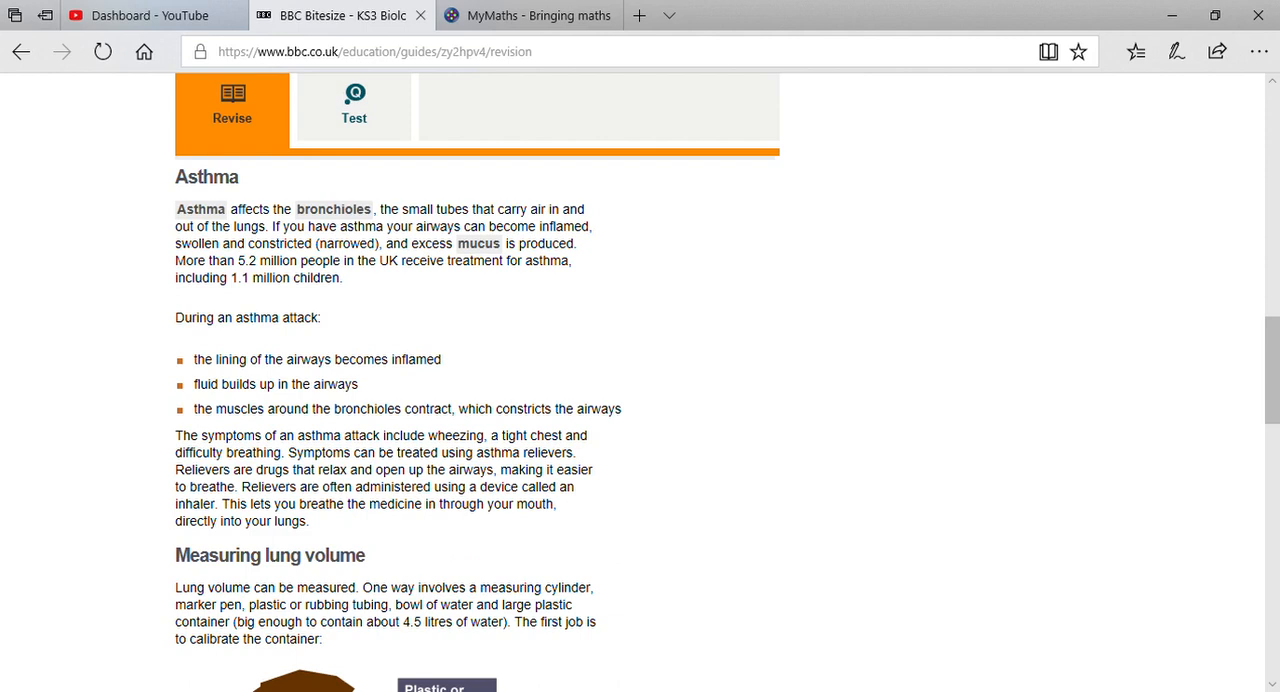
mouse_move(488, 264)
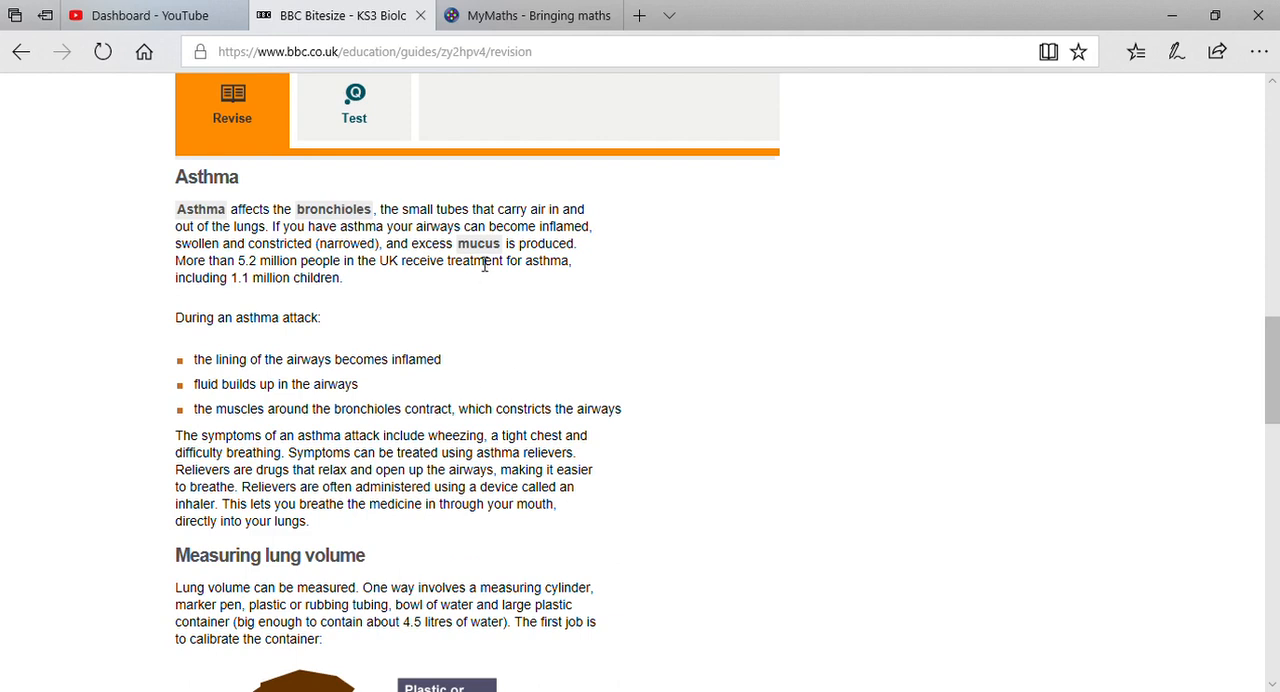
- View and highlight the glossary definition of mucus, then dismiss it
left_click(478, 242)
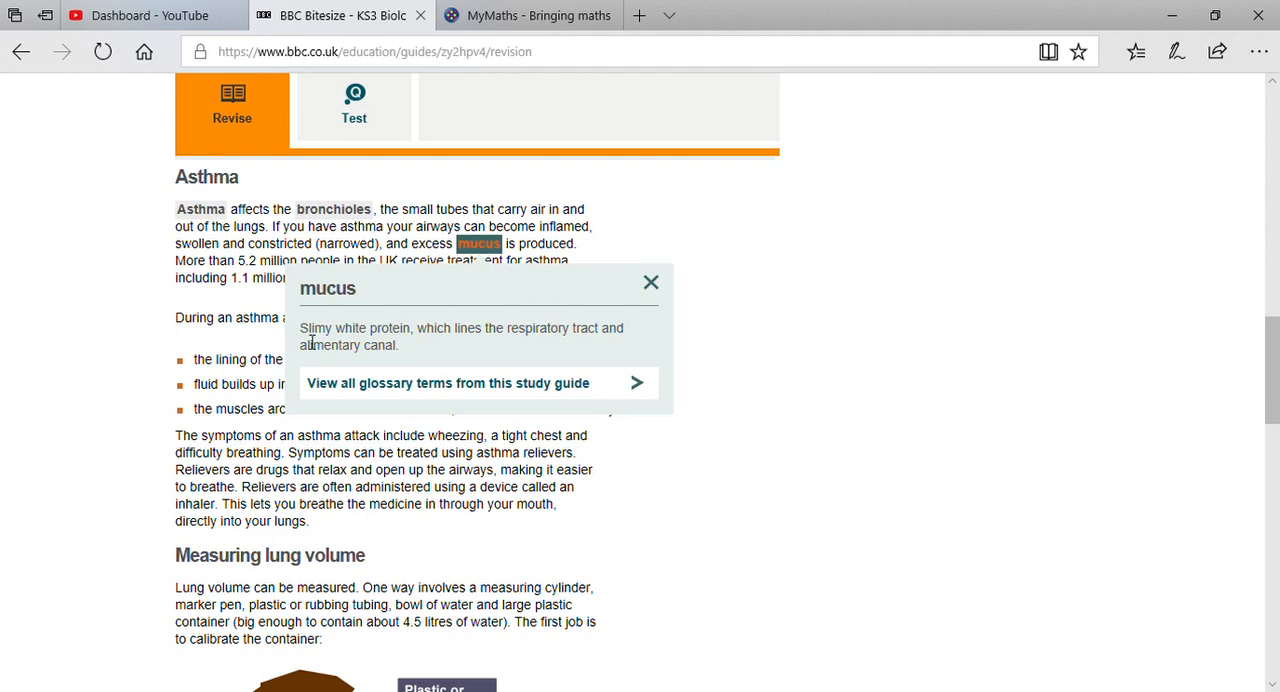
left_click_drag(300, 328, 412, 328)
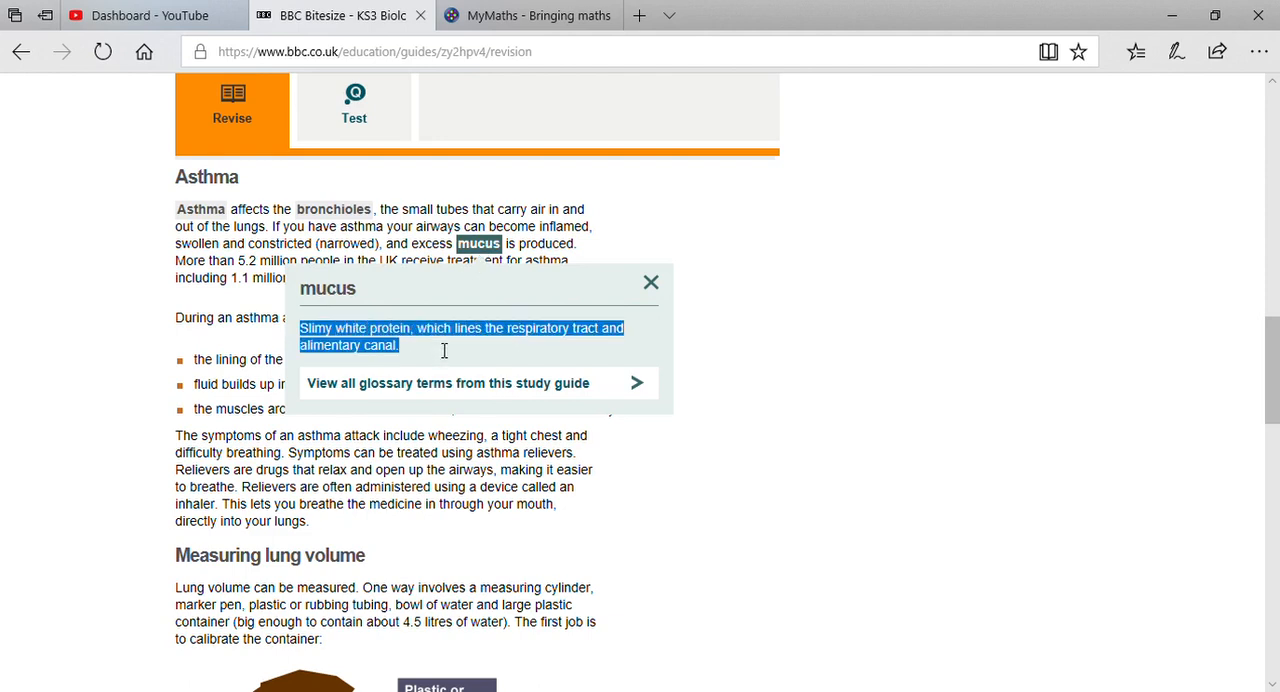
mouse_move(572, 354)
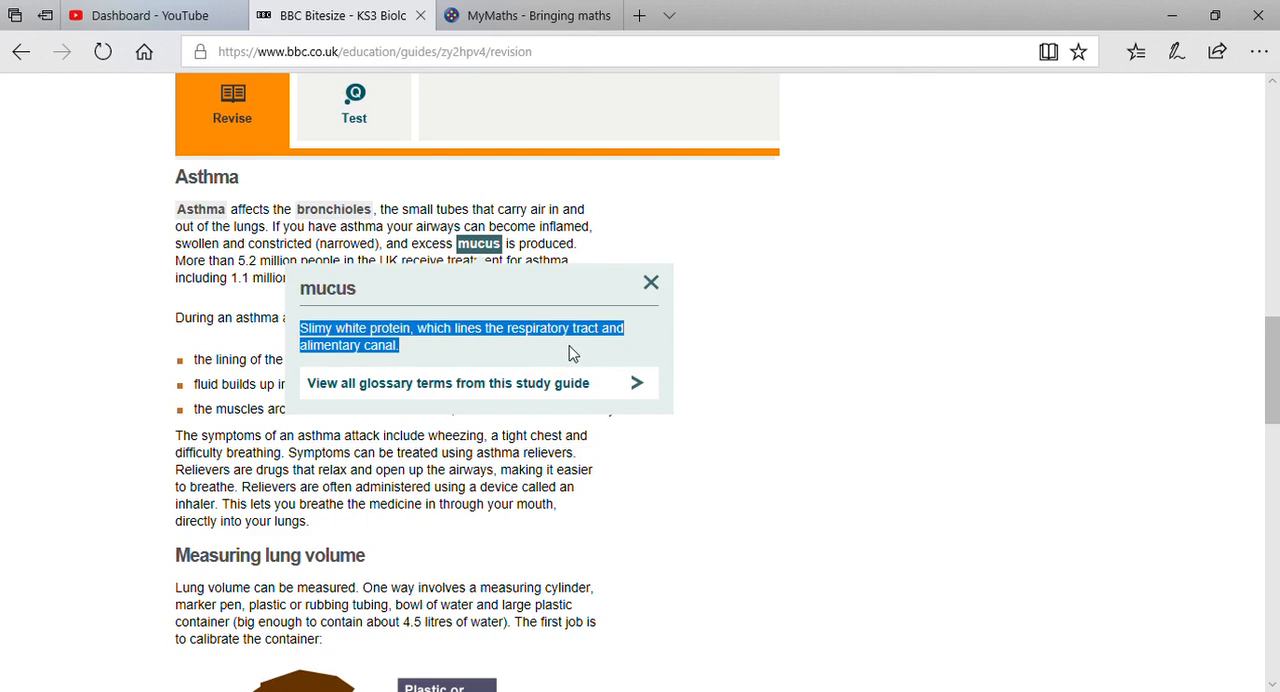
mouse_move(712, 354)
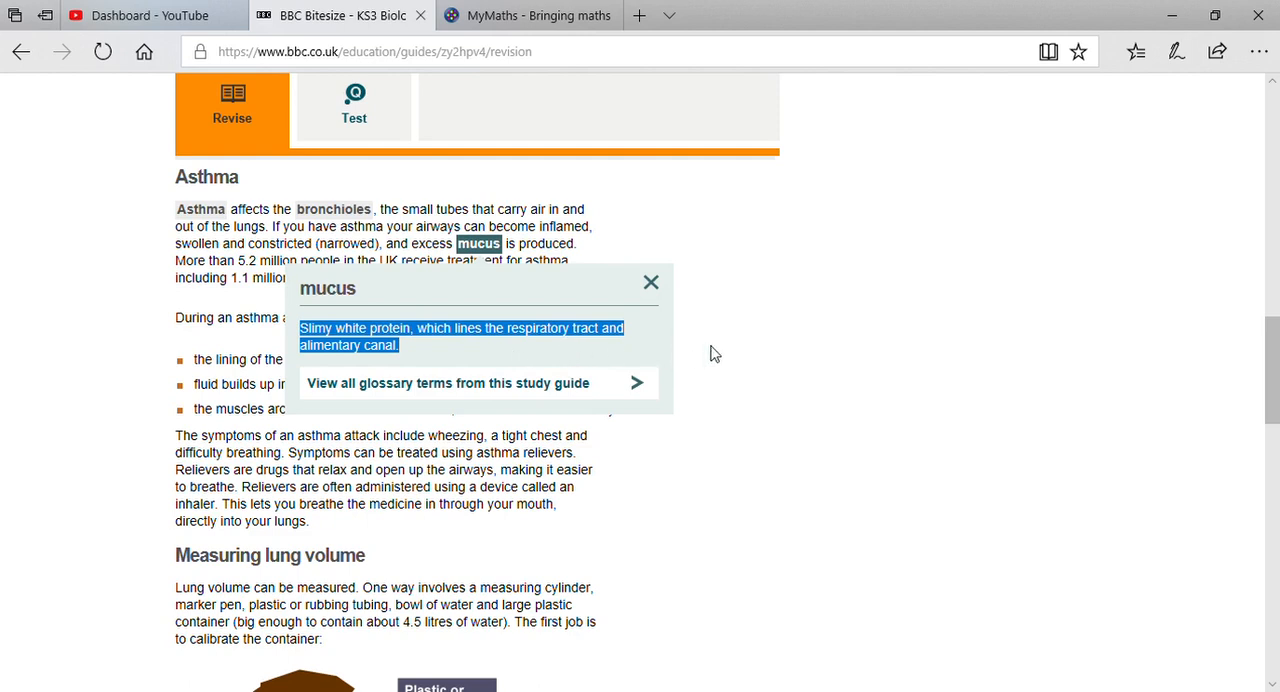
left_click(652, 282)
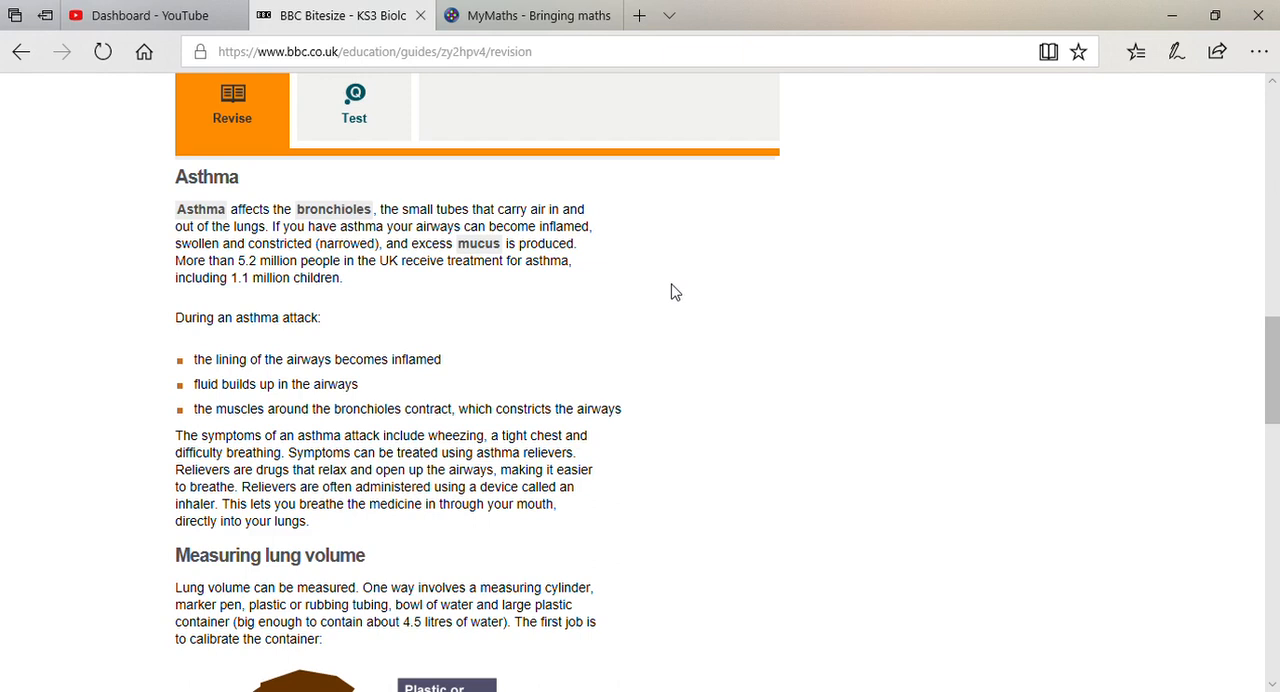
mouse_move(654, 214)
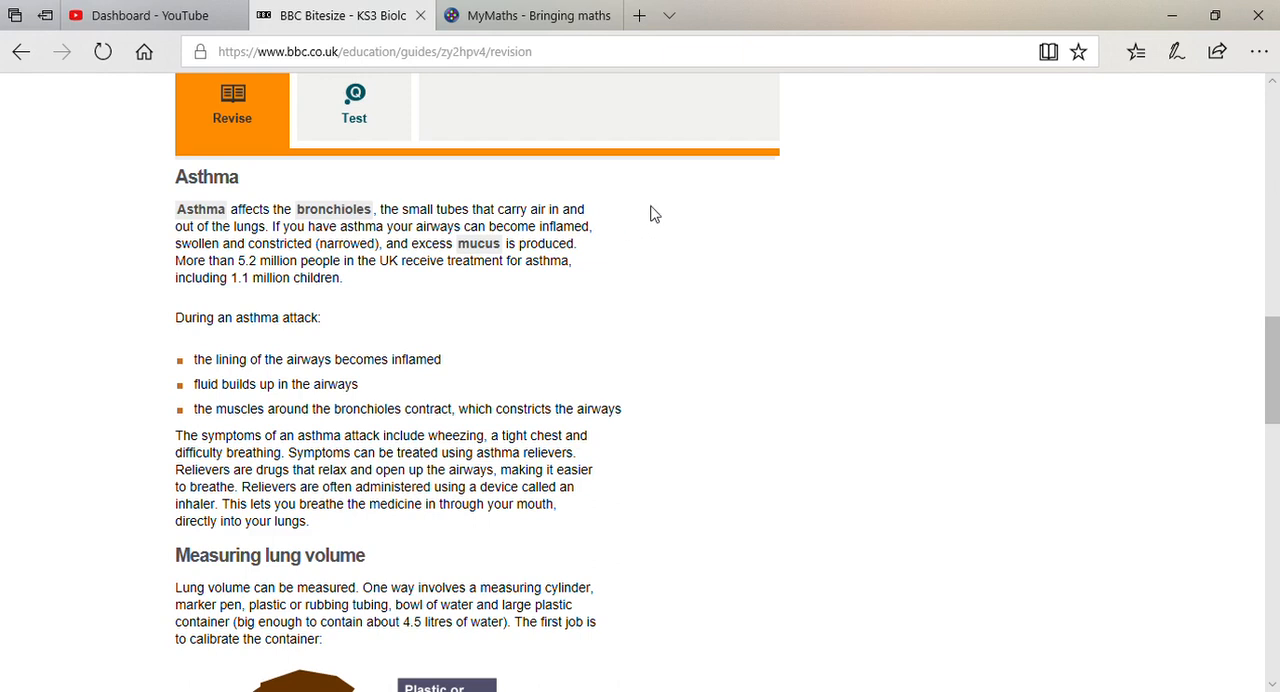
mouse_move(688, 280)
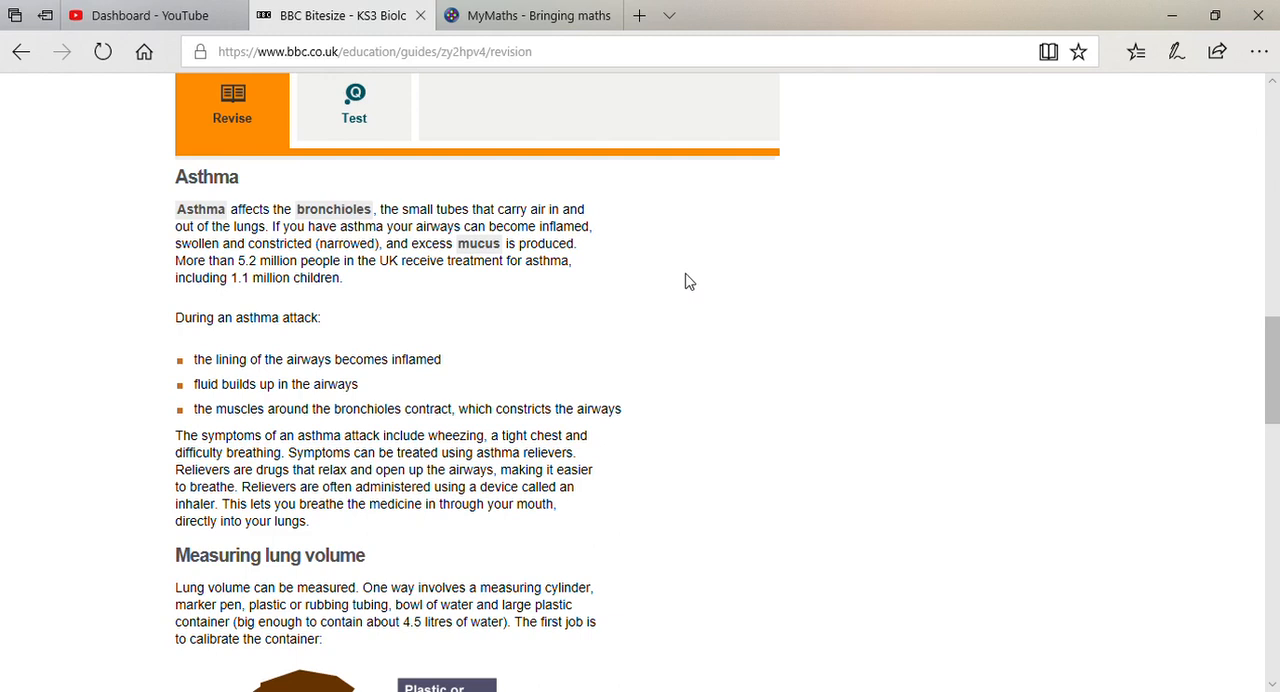
mouse_move(290, 358)
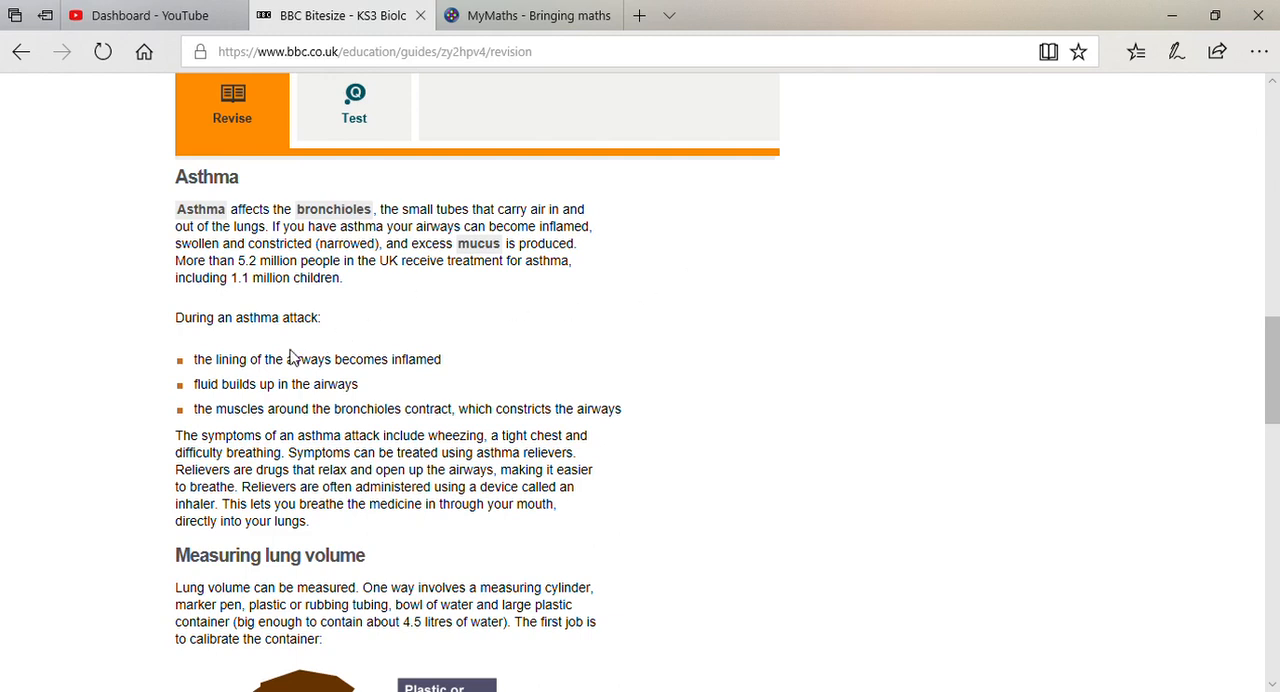
- Highlight the asthma attack bullet points, including the one about airway muscles, then clear the selection
left_click_drag(194, 360, 284, 360)
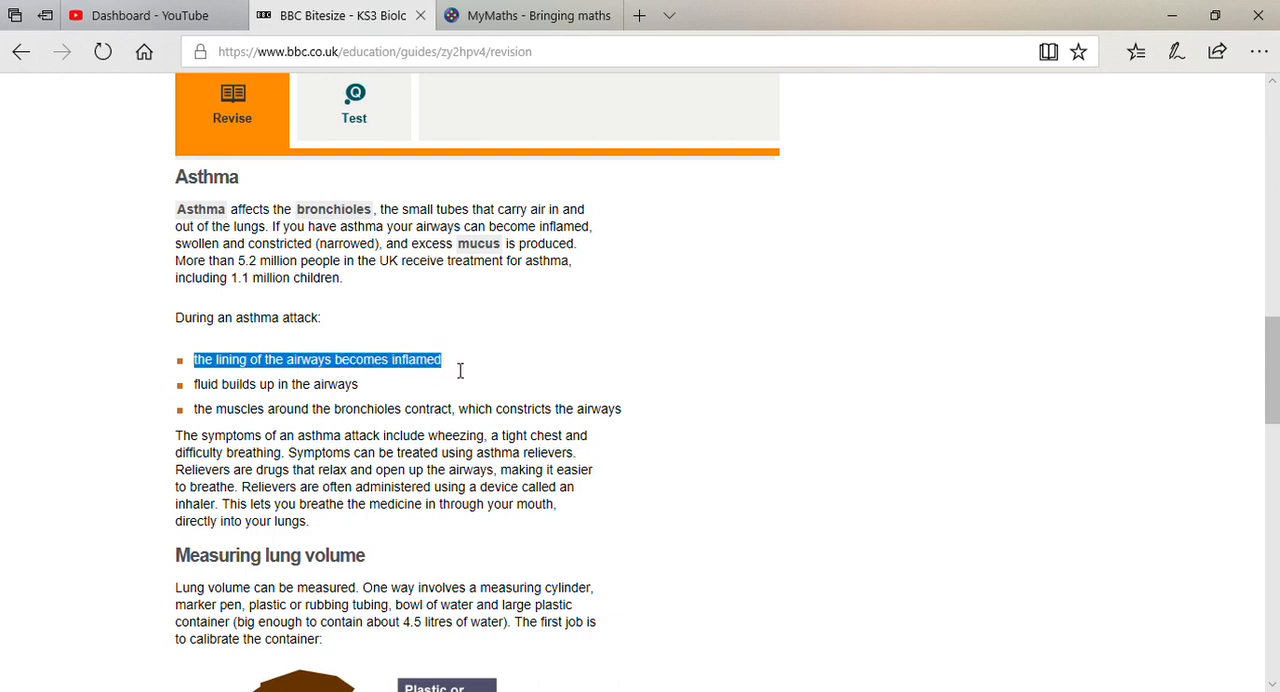
mouse_move(192, 394)
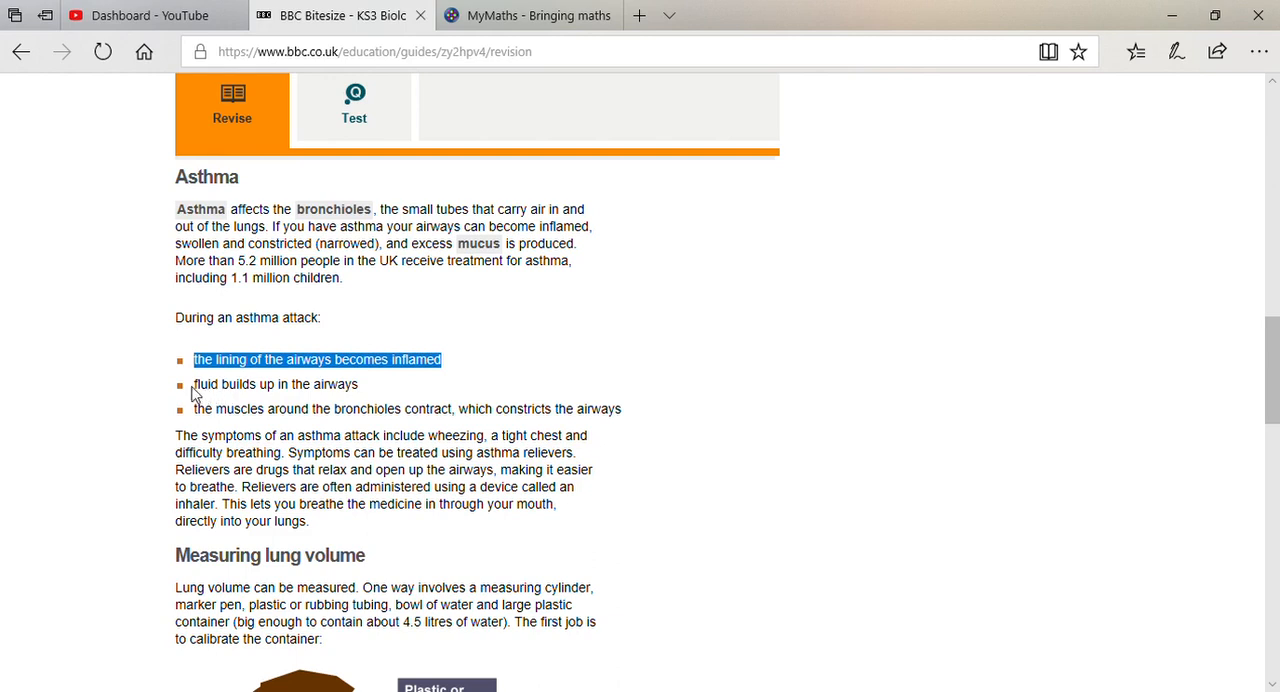
left_click_drag(194, 384, 328, 384)
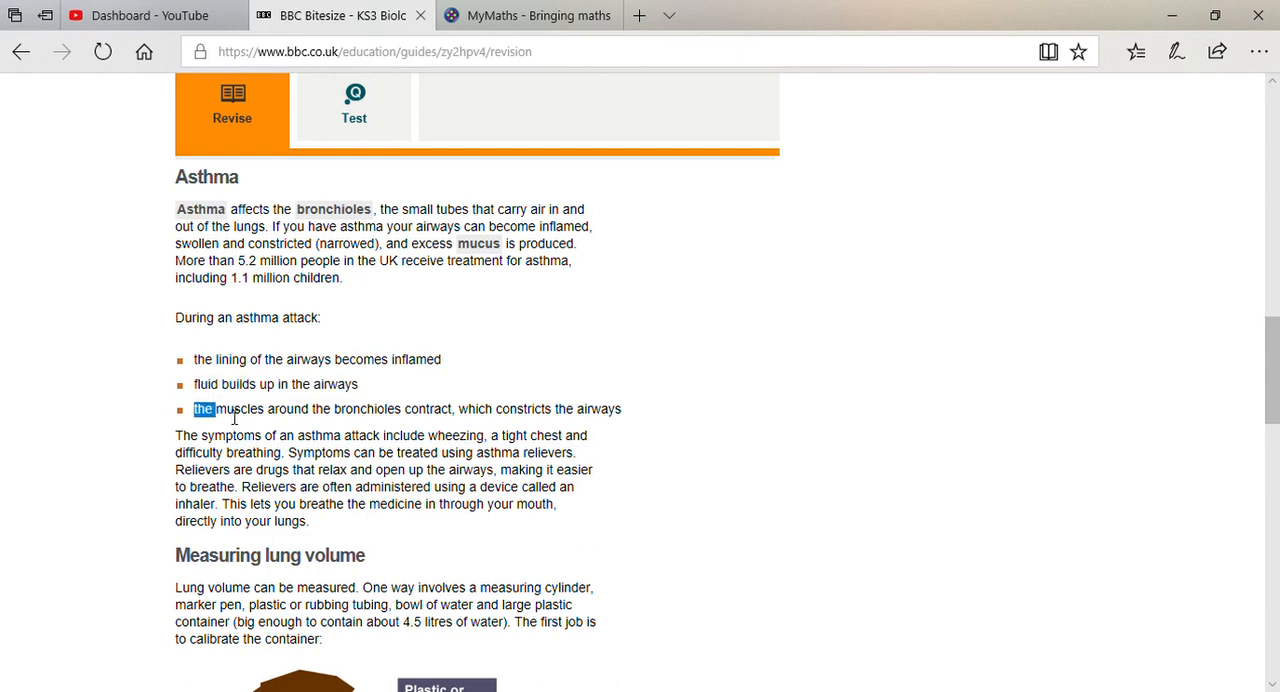
left_click_drag(194, 408, 430, 408)
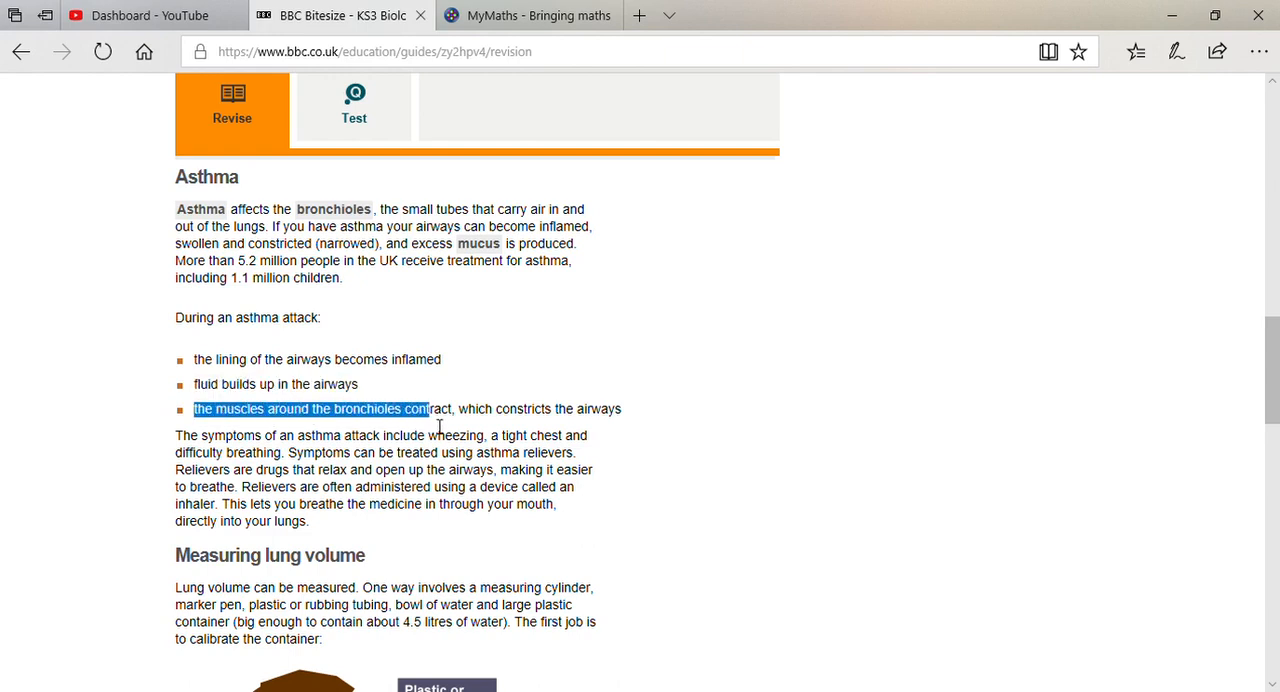
left_click_drag(428, 408, 504, 422)
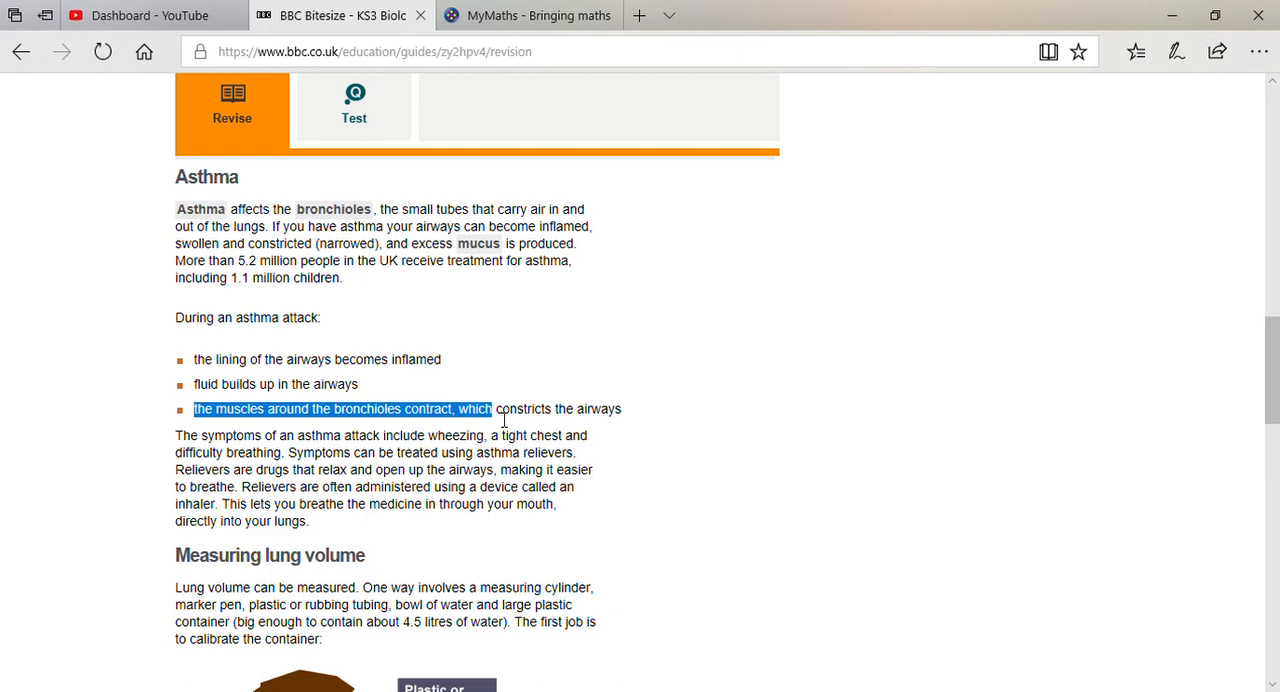
left_click_drag(492, 408, 622, 408)
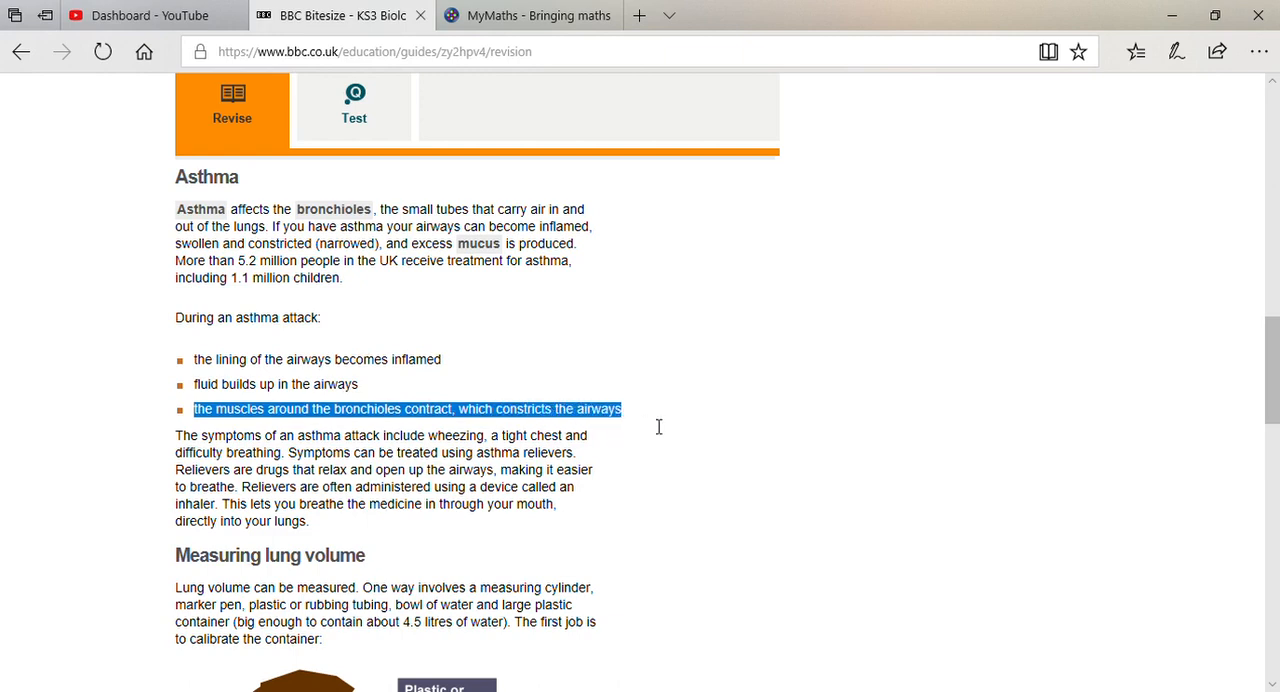
mouse_move(698, 424)
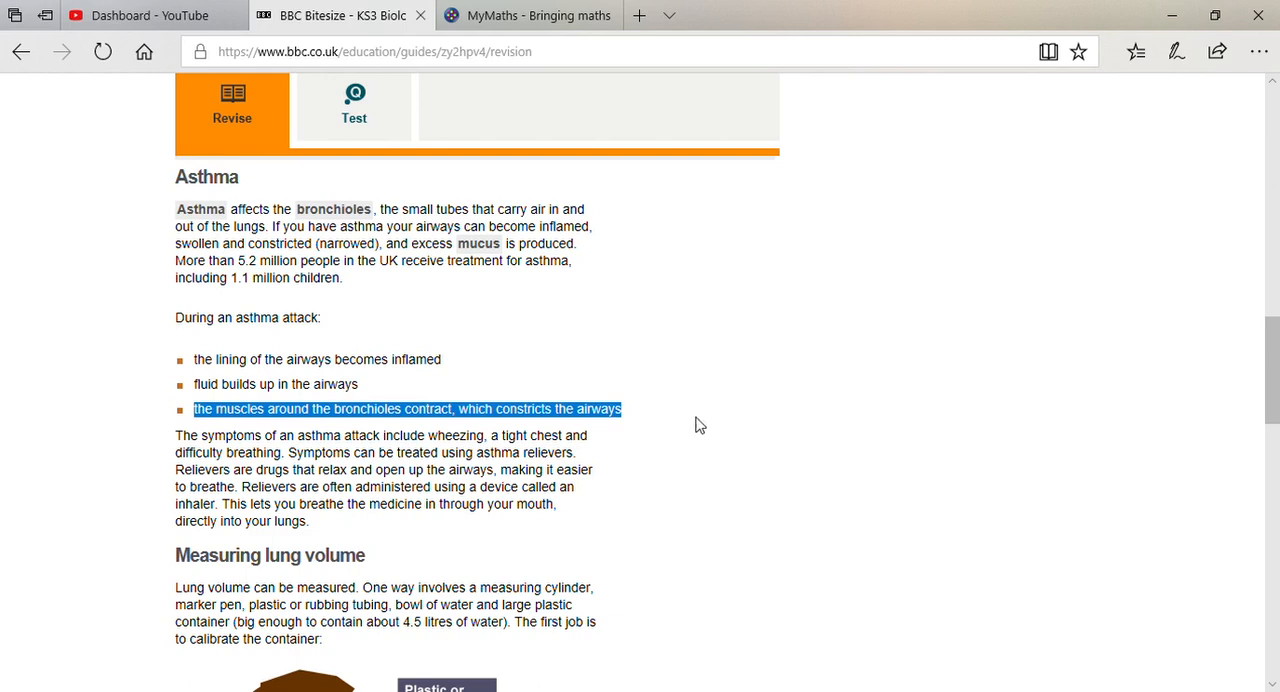
left_click(712, 424)
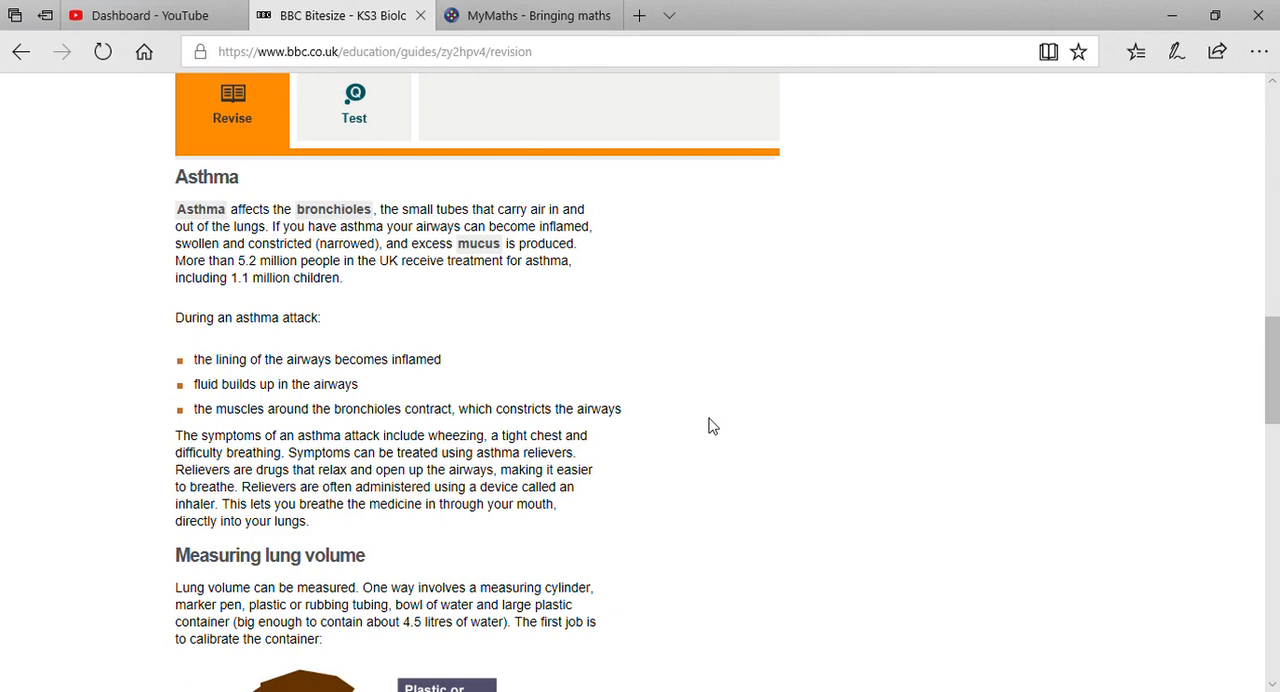
mouse_move(556, 548)
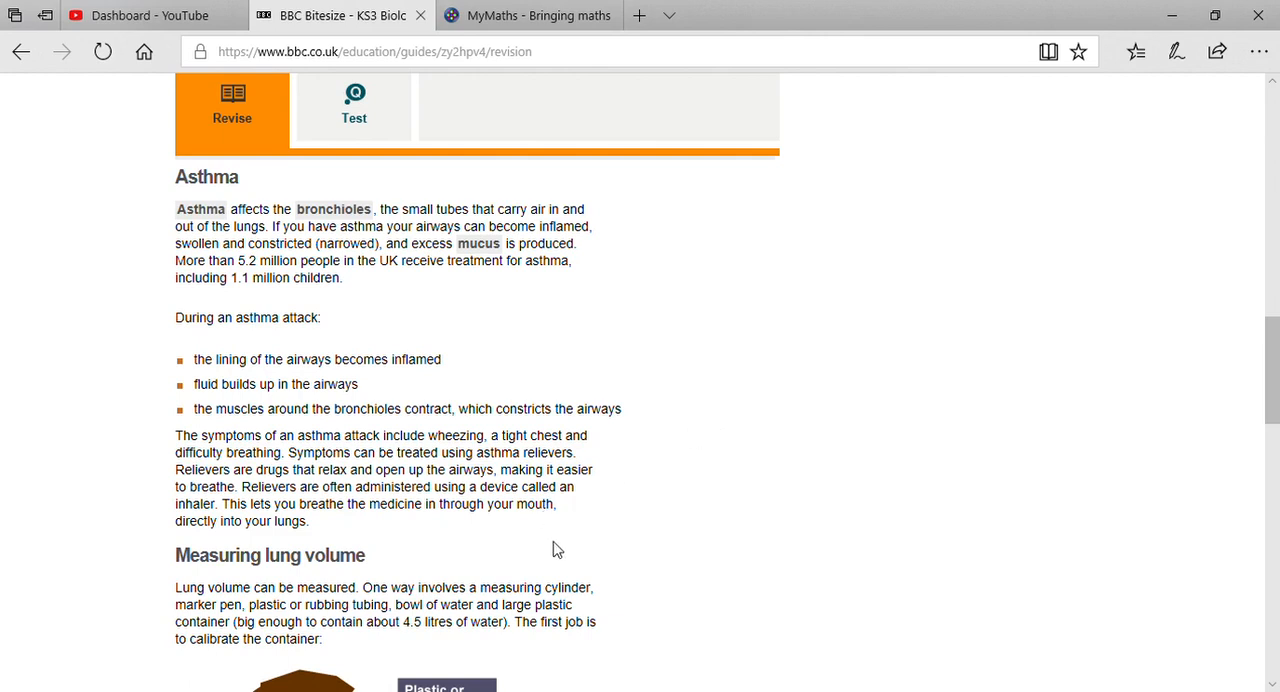
mouse_move(544, 548)
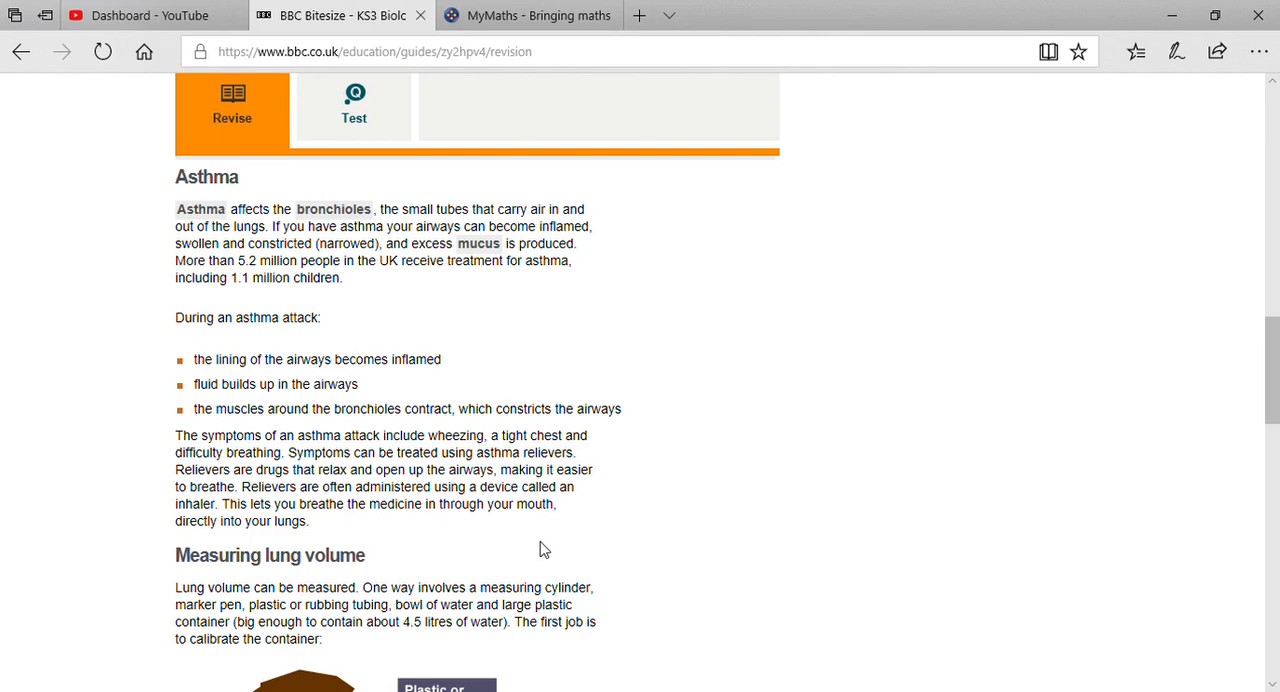
mouse_move(826, 528)
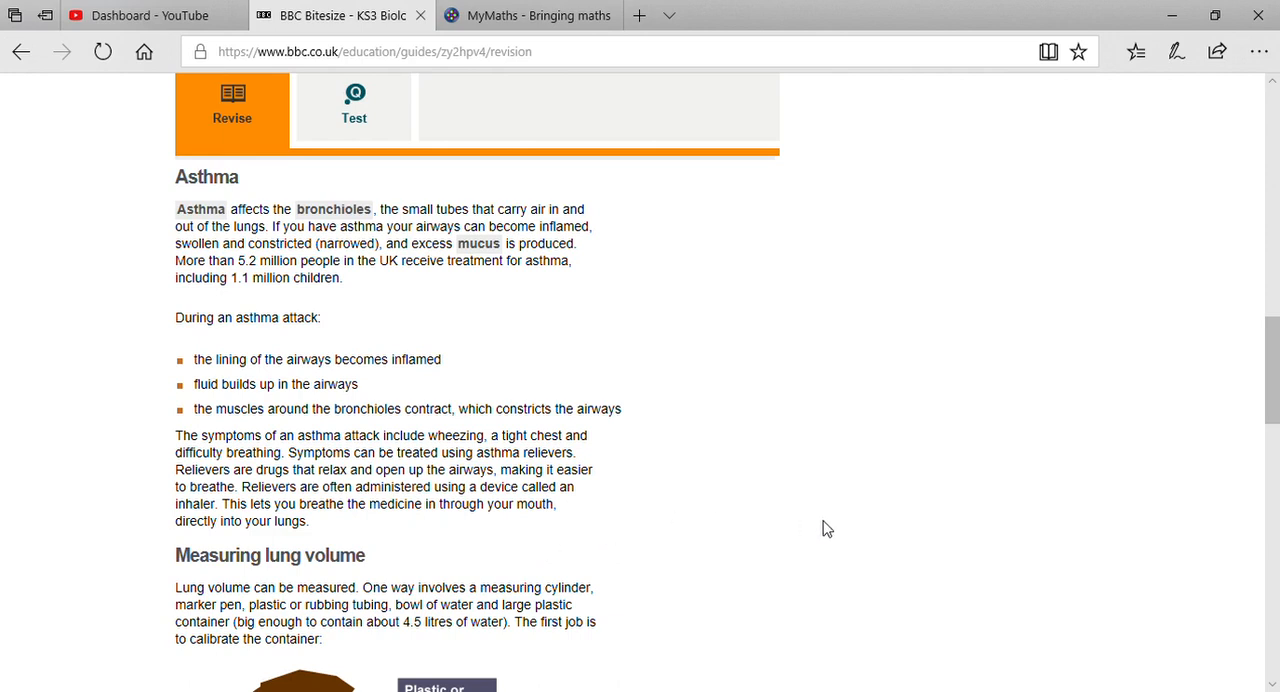
mouse_move(1132, 460)
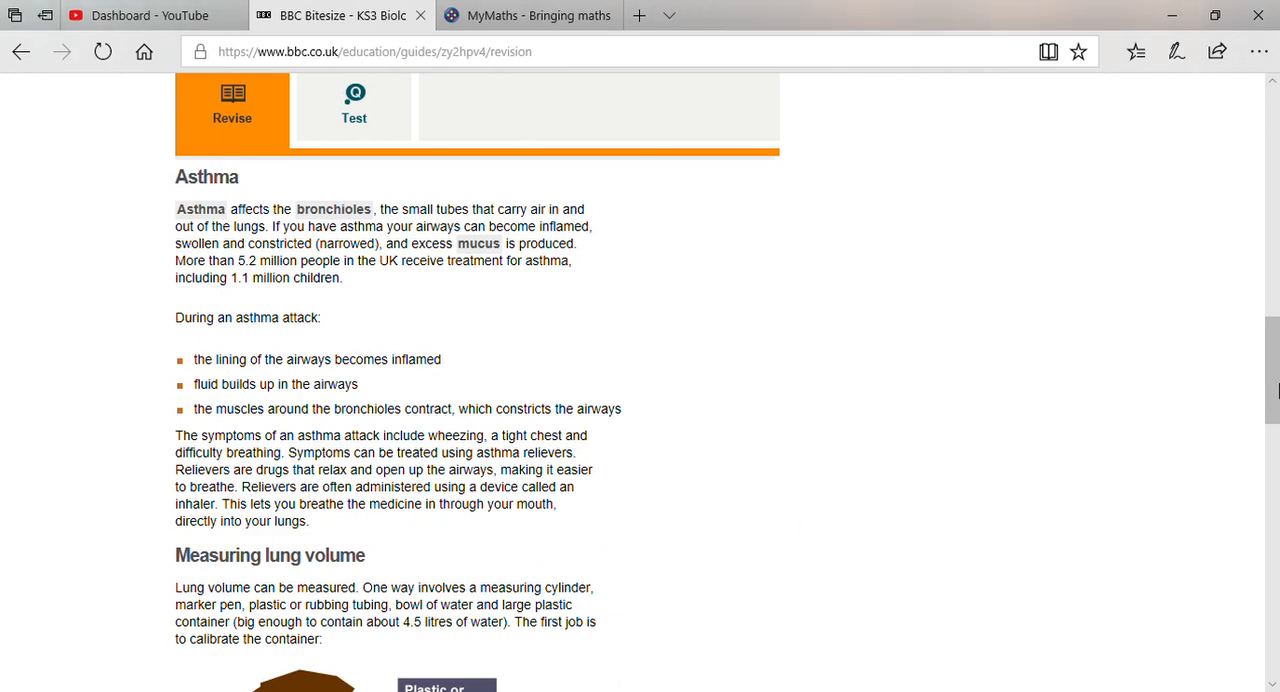
- Scroll down until the measuring lung volume water-tank diagram is in view
scroll("down", 3)
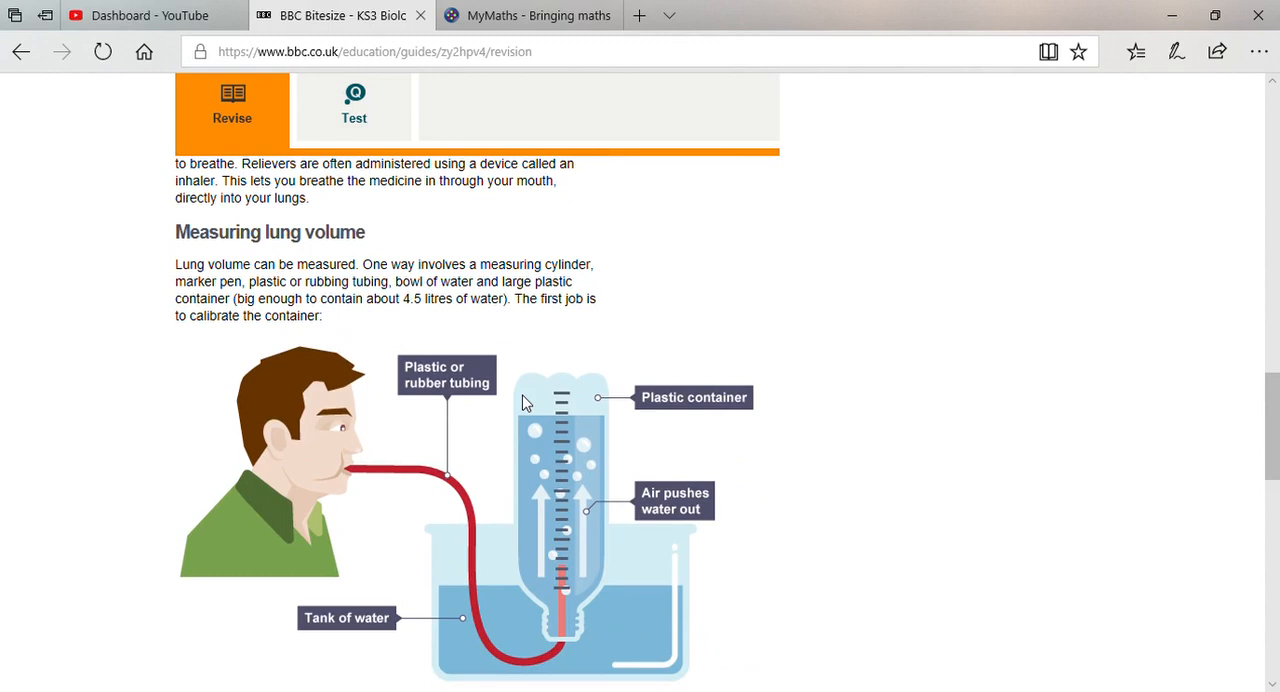
mouse_move(354, 476)
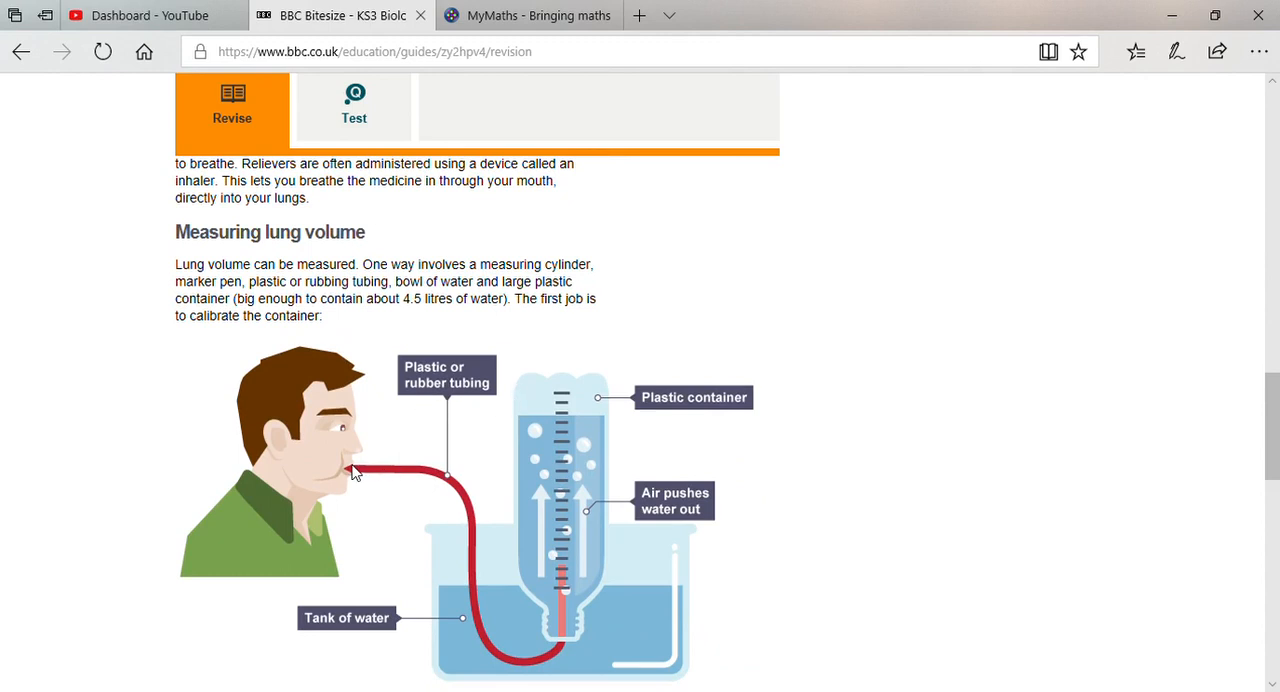
mouse_move(534, 572)
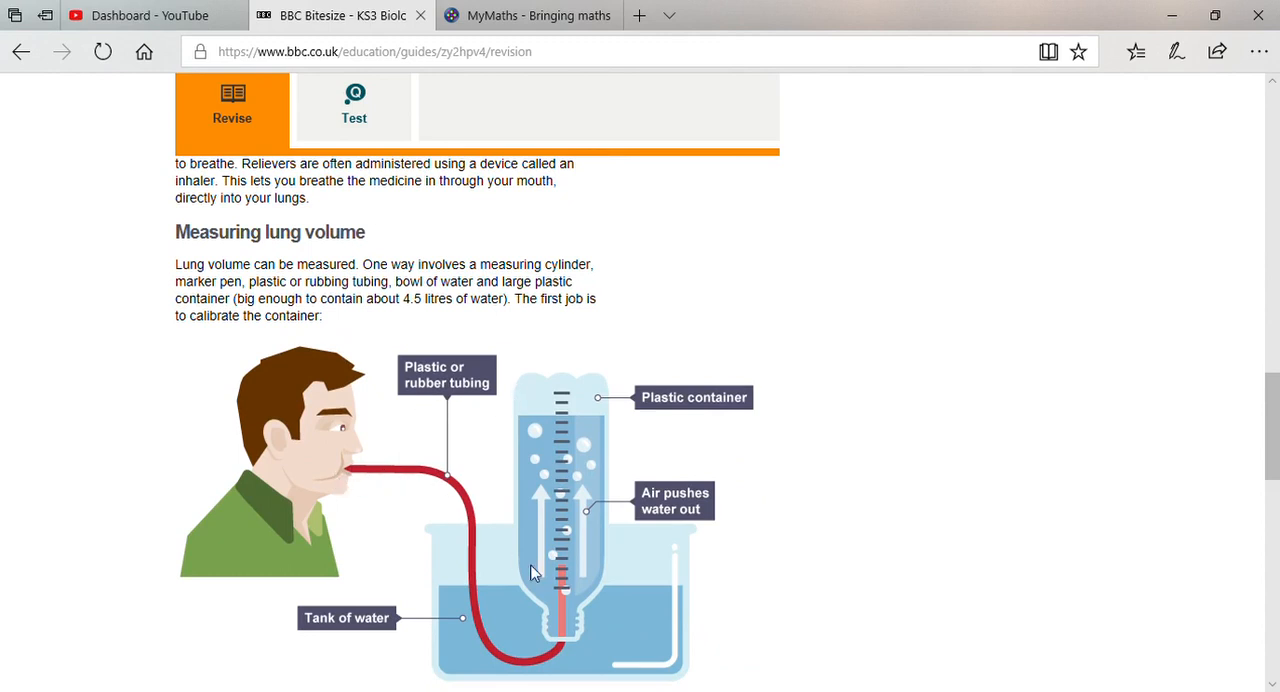
mouse_move(562, 532)
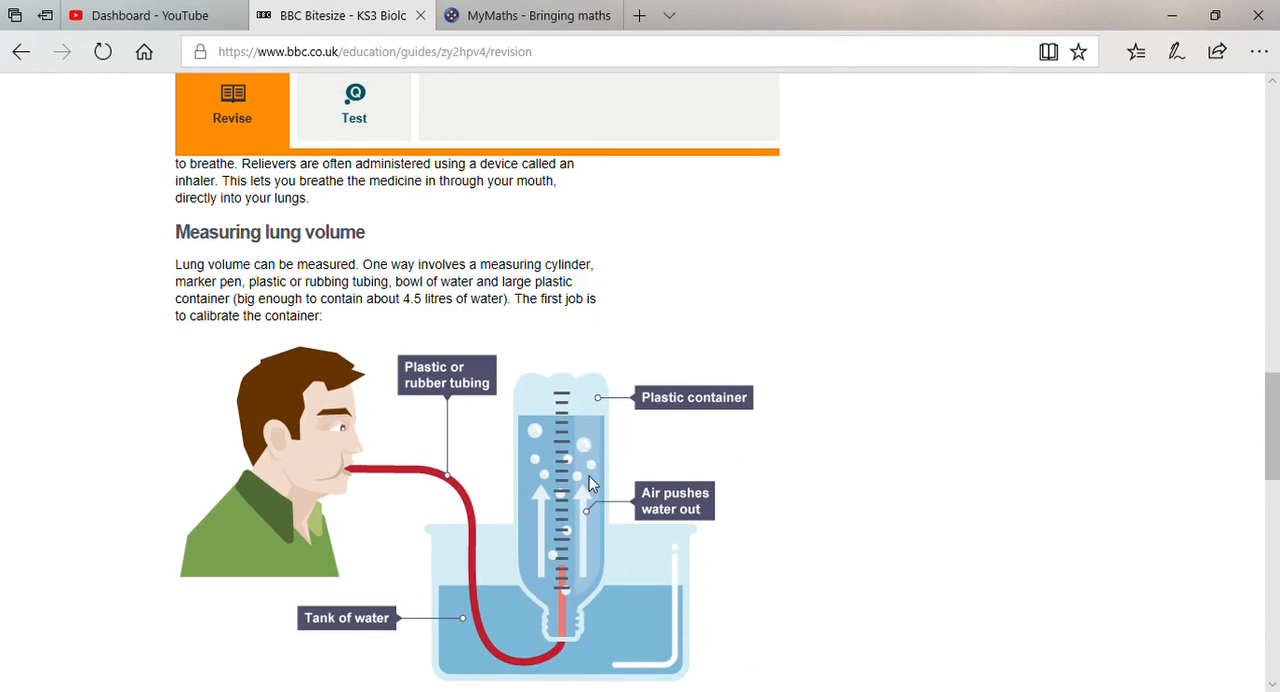
mouse_move(604, 488)
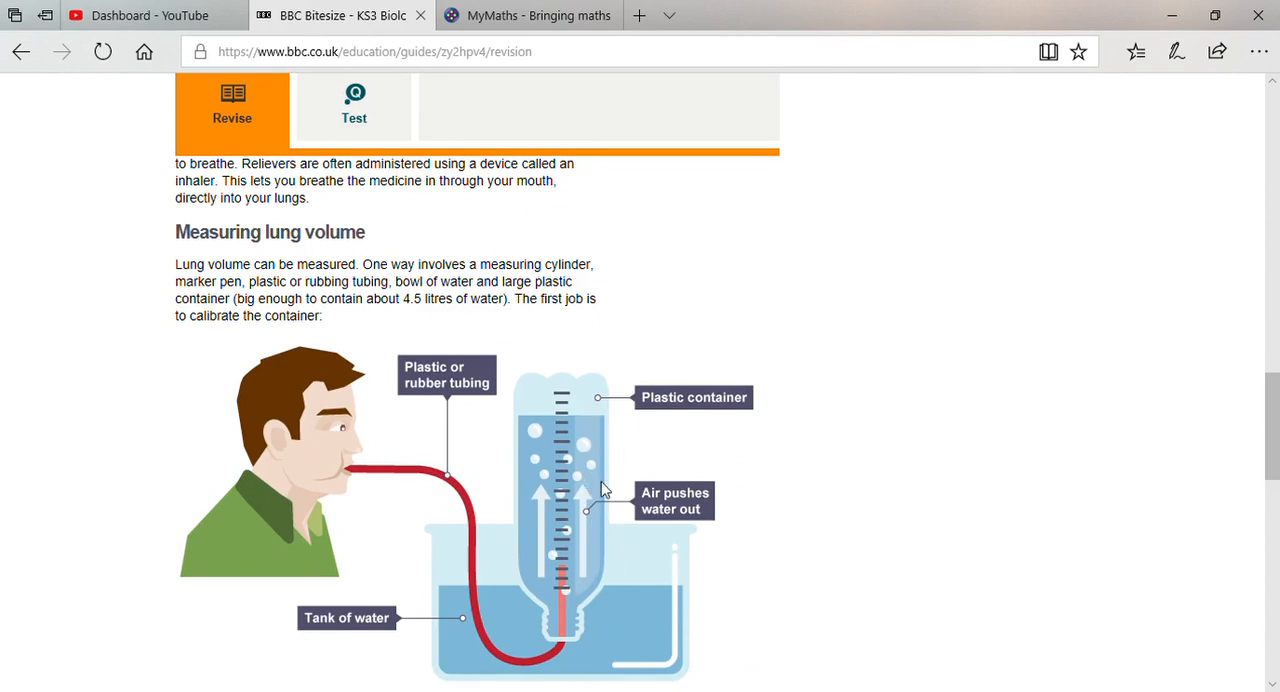
mouse_move(596, 484)
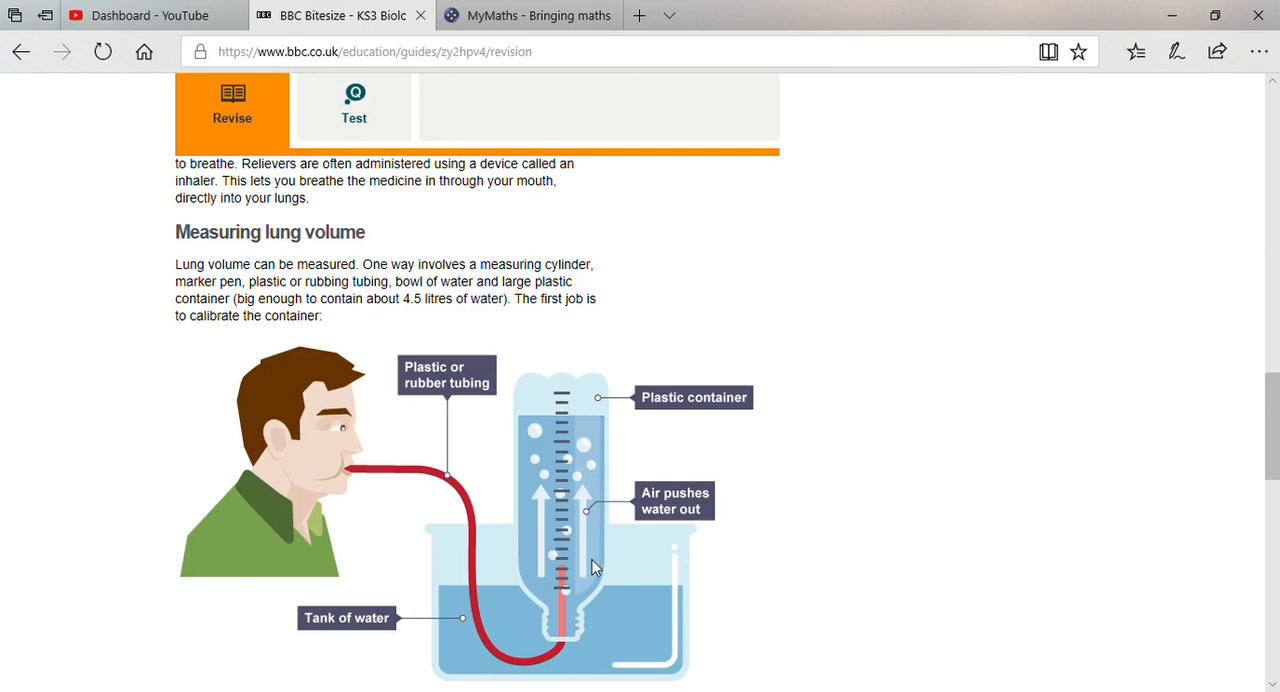
mouse_move(572, 508)
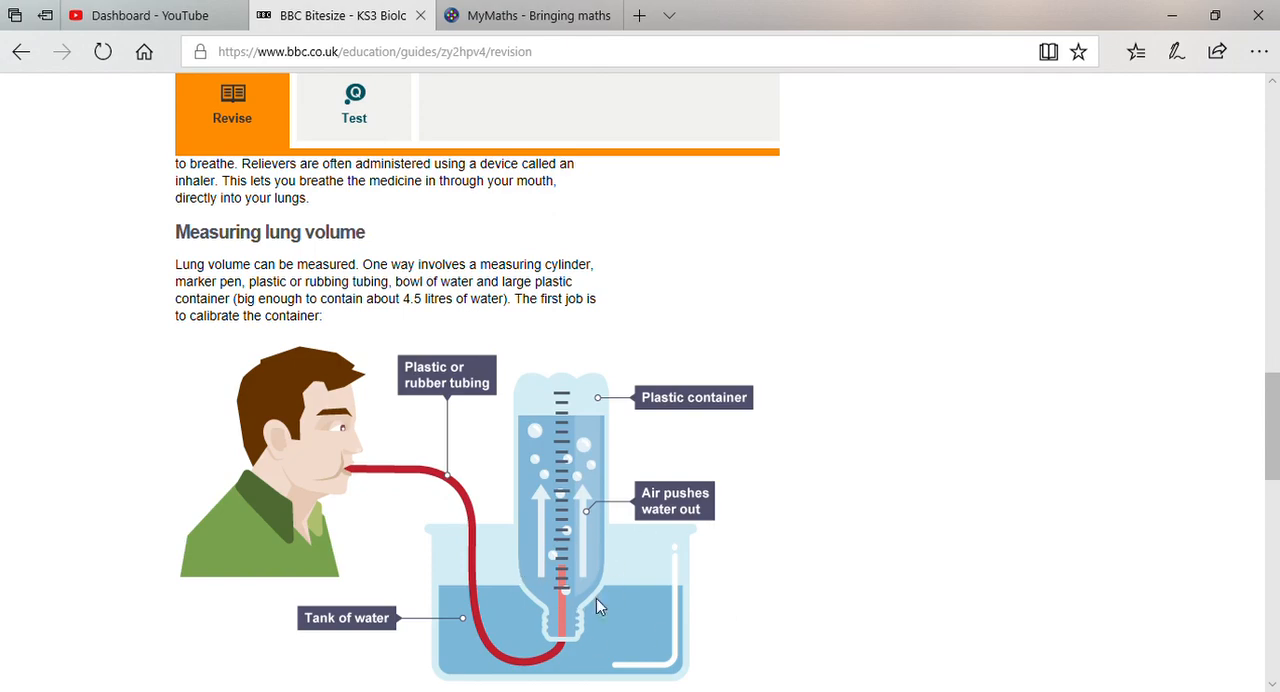
mouse_move(1268, 446)
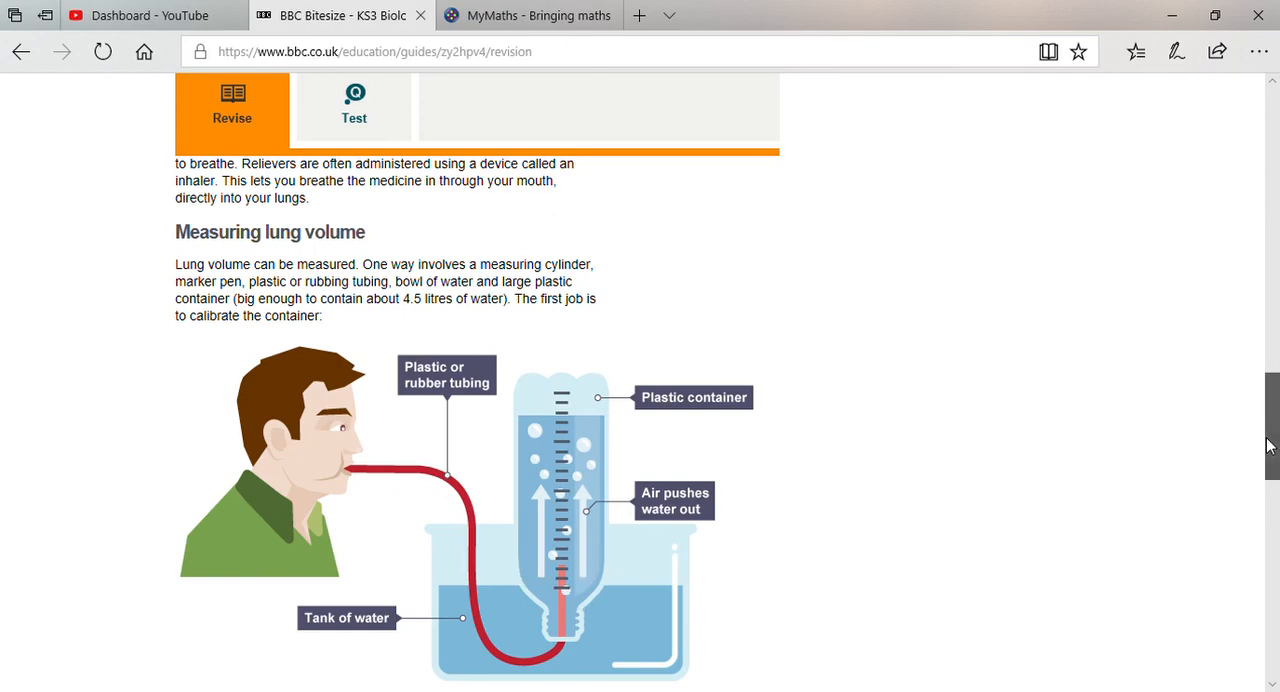
- Scroll down to the numbered calibration and blow-through-tubing measuring steps below the diagram
scroll("down", 3)
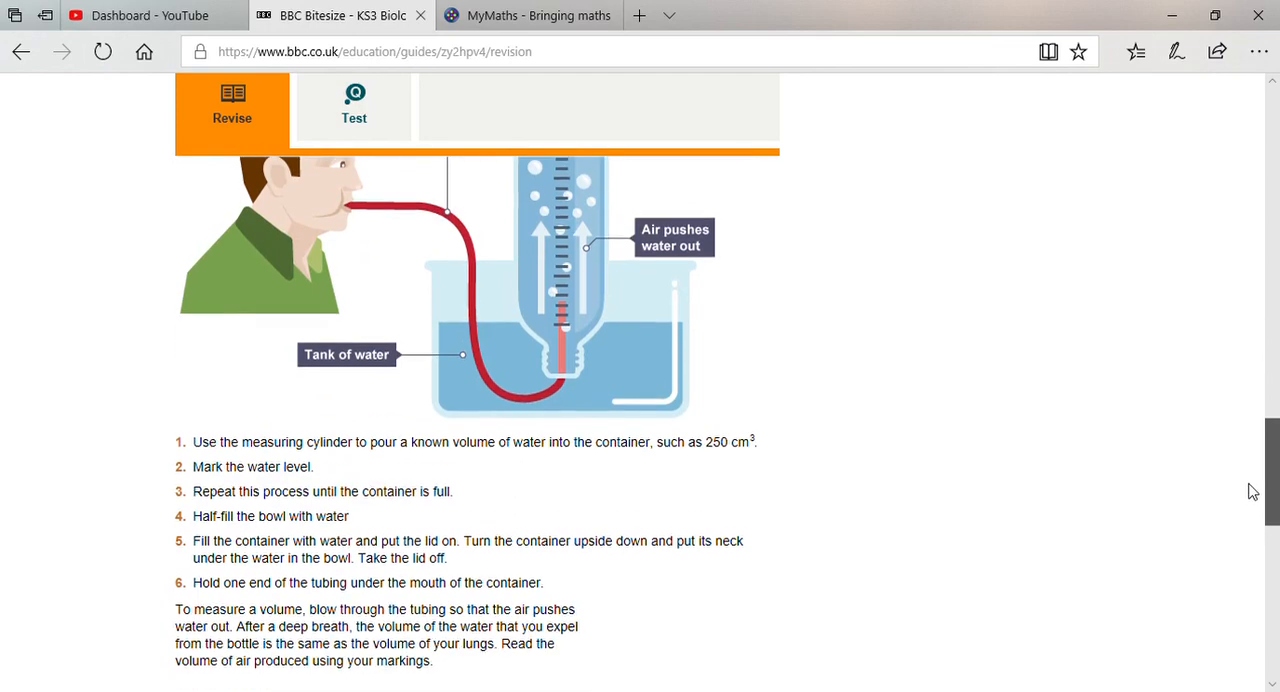
scroll("down", 3)
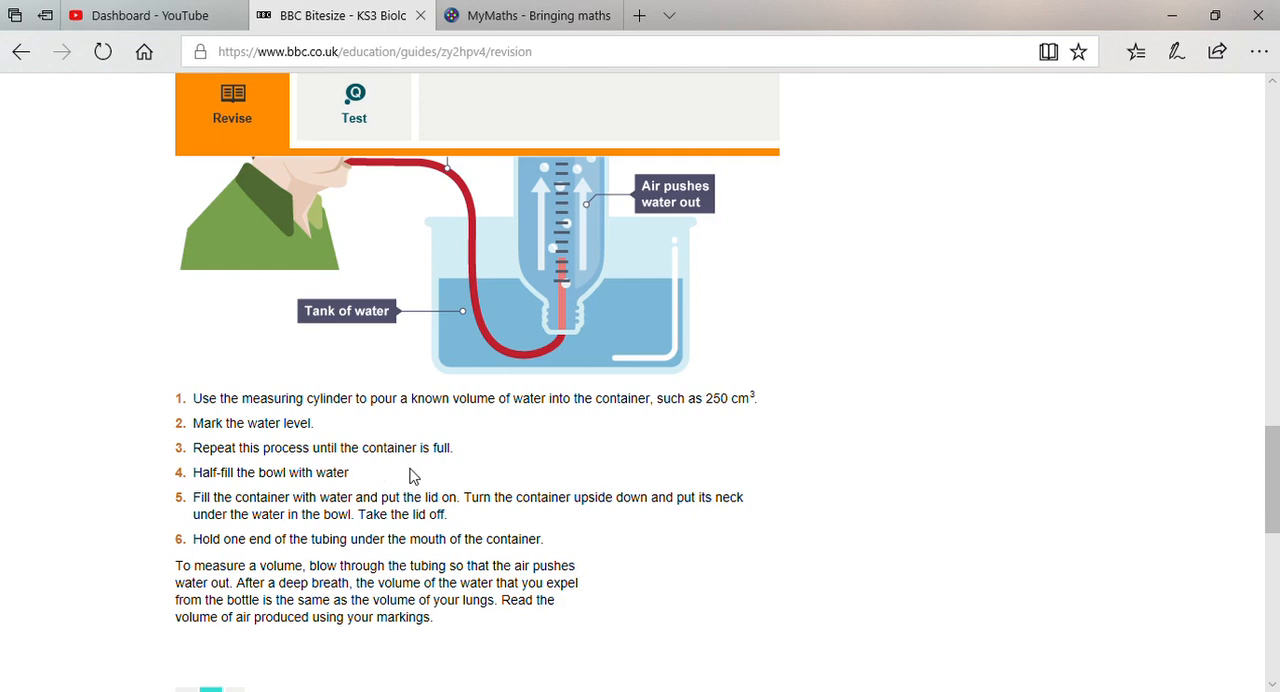
mouse_move(272, 524)
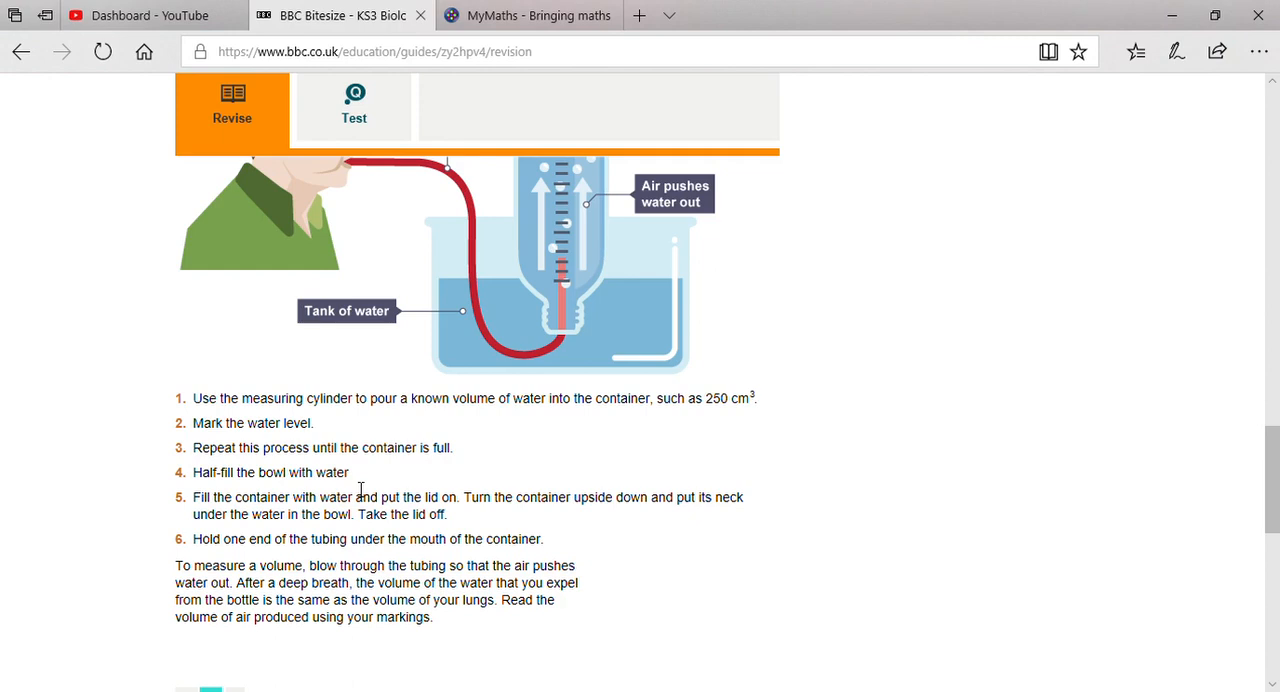
mouse_move(436, 564)
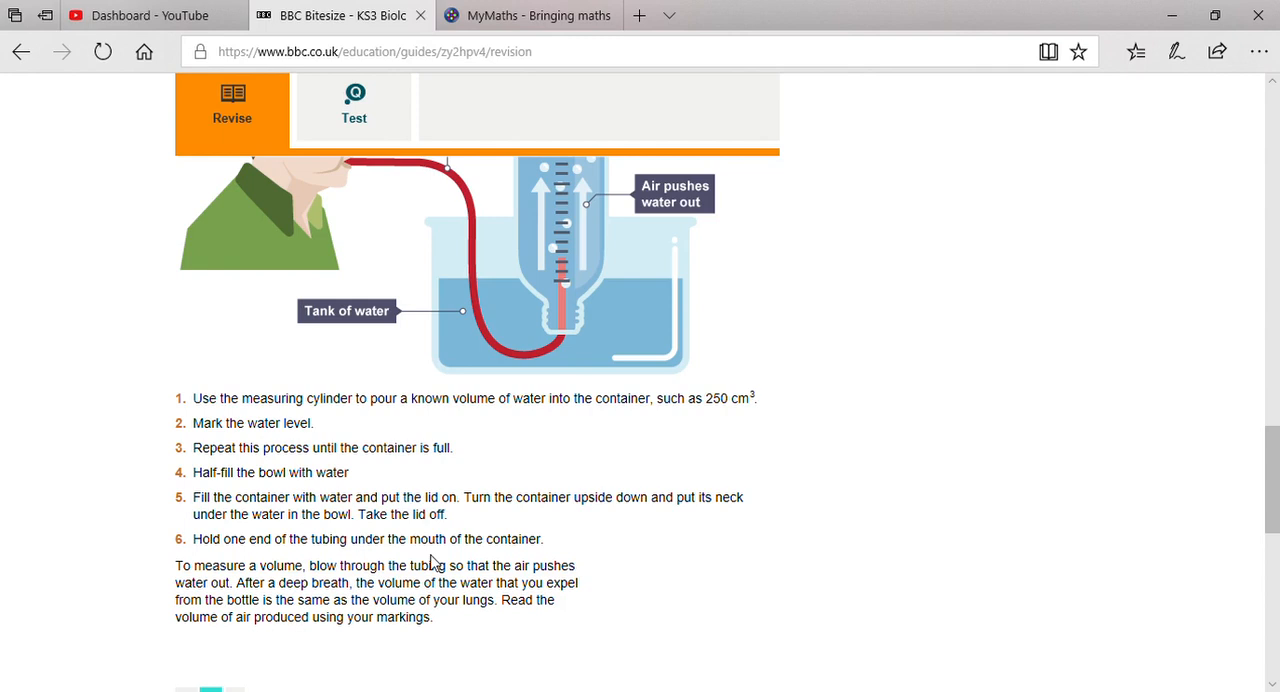
mouse_move(612, 430)
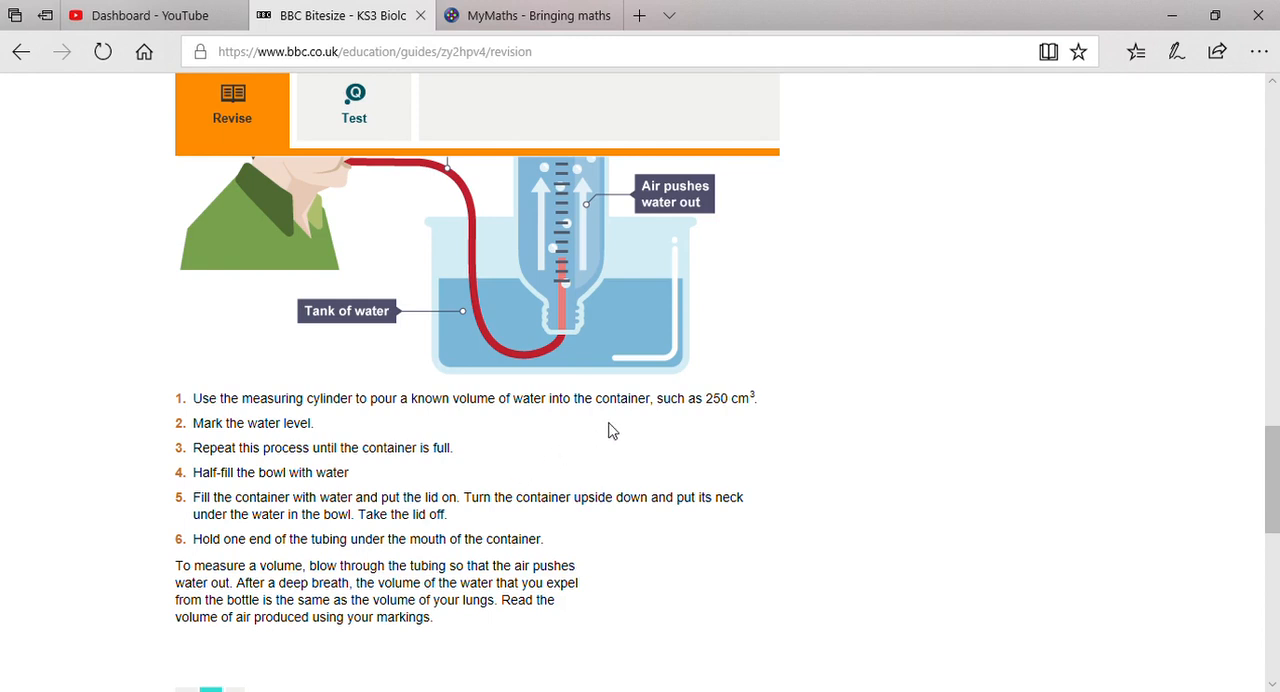
mouse_move(568, 322)
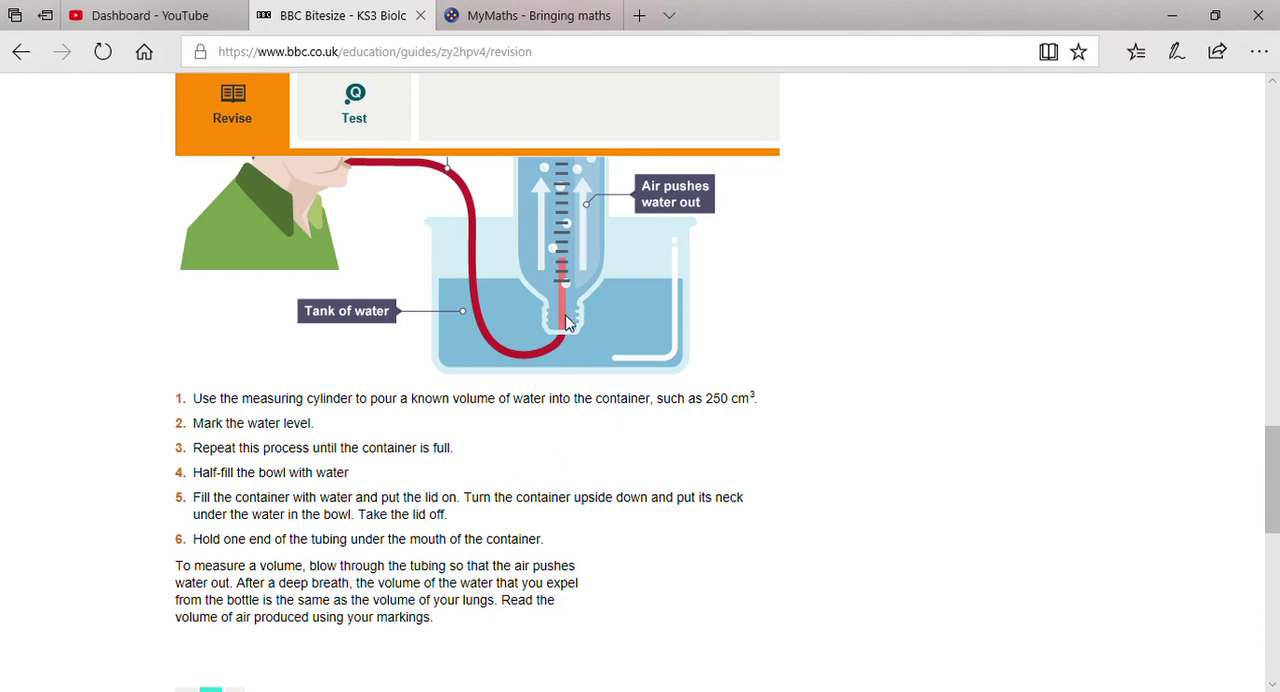
mouse_move(580, 256)
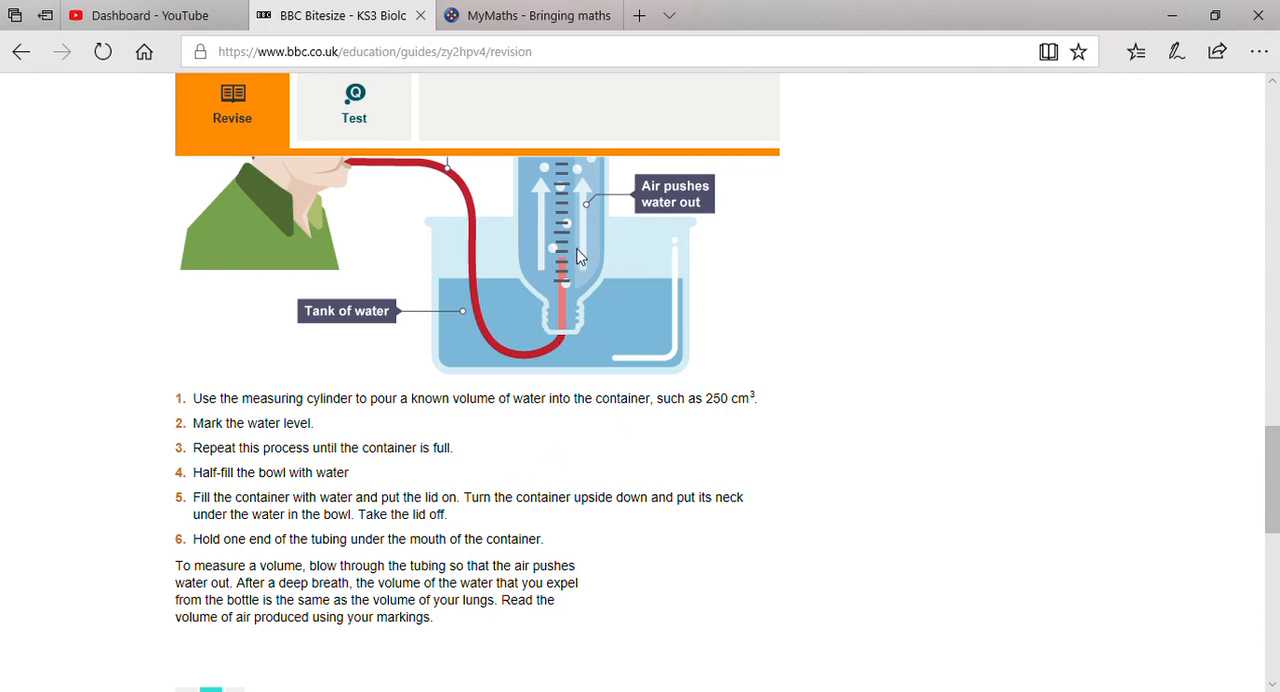
mouse_move(880, 392)
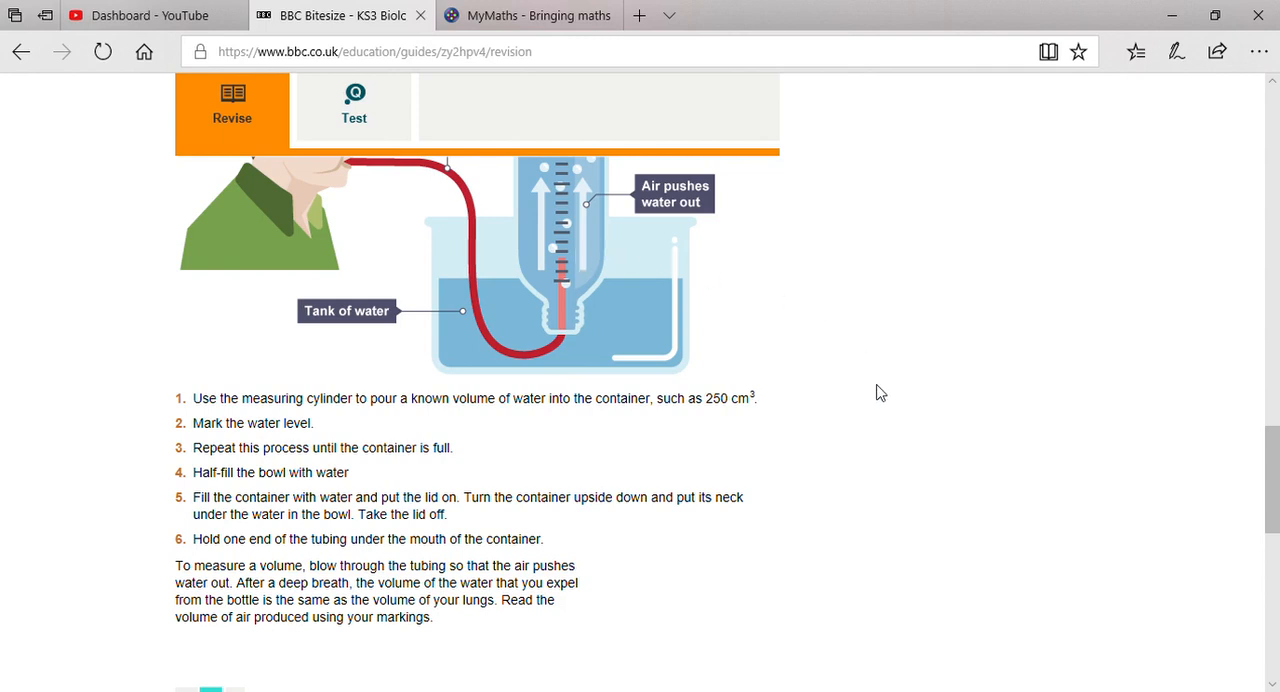
mouse_move(1156, 484)
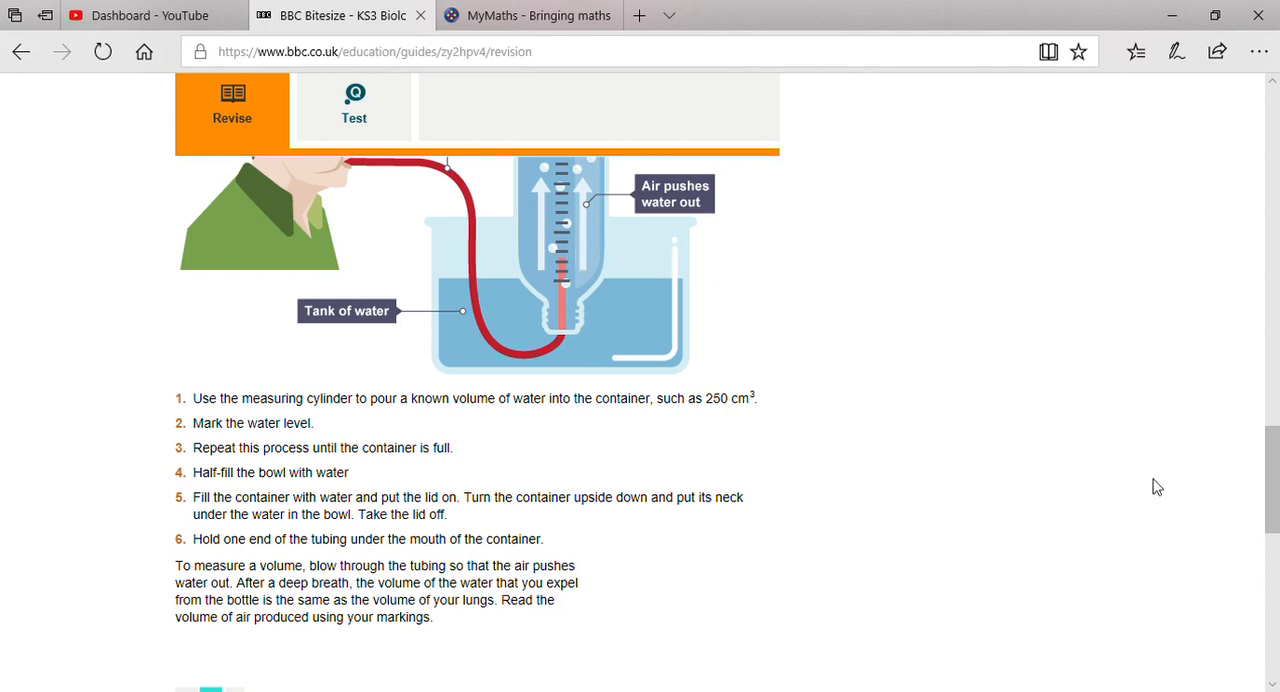